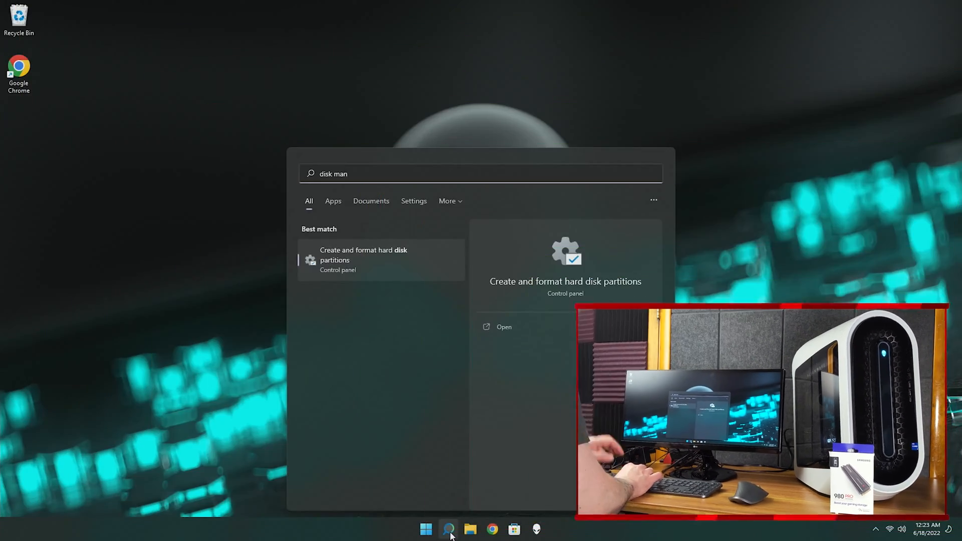
Step: Open Disk Management ('Create and format hard disk partitions') from the Windows Search results
{"action": "left_click", "coordinate": [363, 255]}
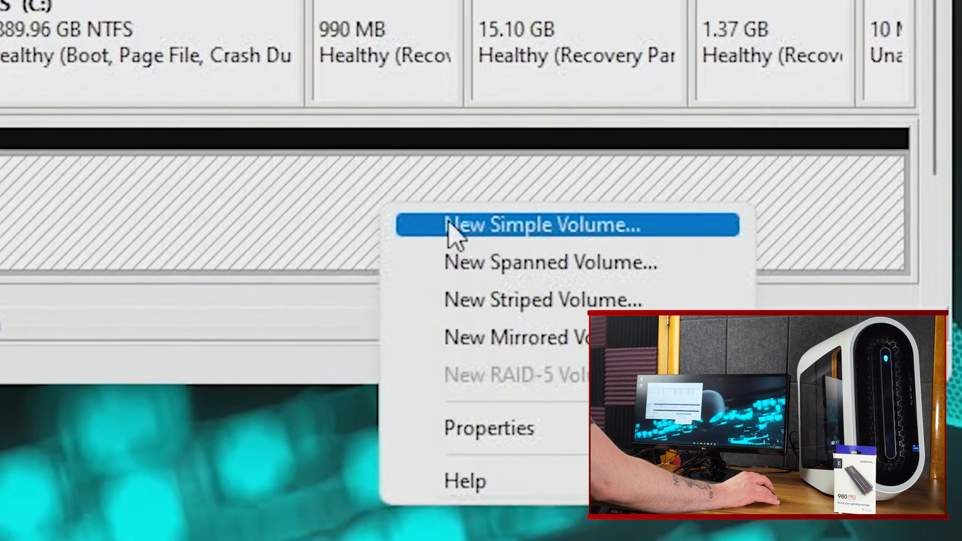
Step: Create a maximum-size simple volume on the unallocated disk as drive G with NTFS quick format
{"action": "left_click", "coordinate": [542, 224]}
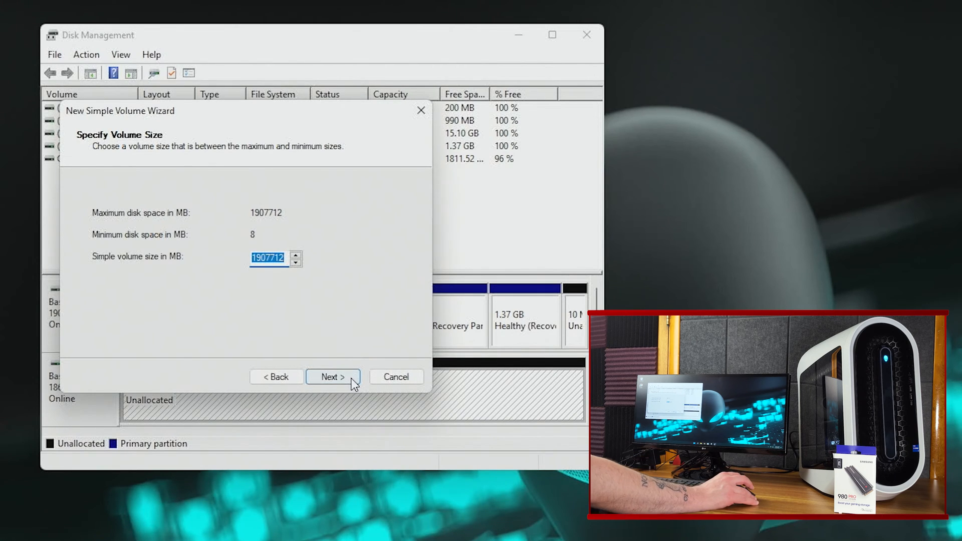
{"action": "left_click", "coordinate": [333, 377]}
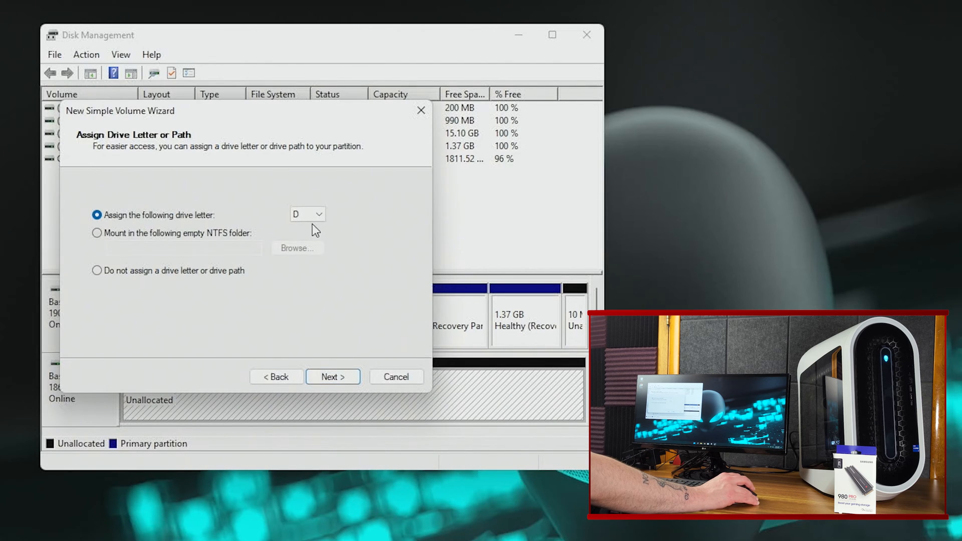
{"action": "left_click", "coordinate": [318, 214]}
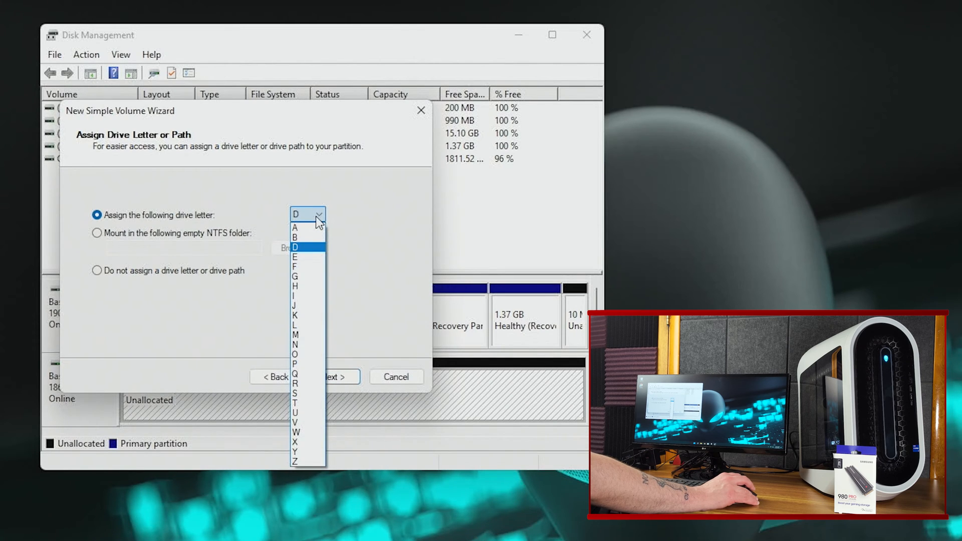
{"action": "left_click", "coordinate": [295, 276]}
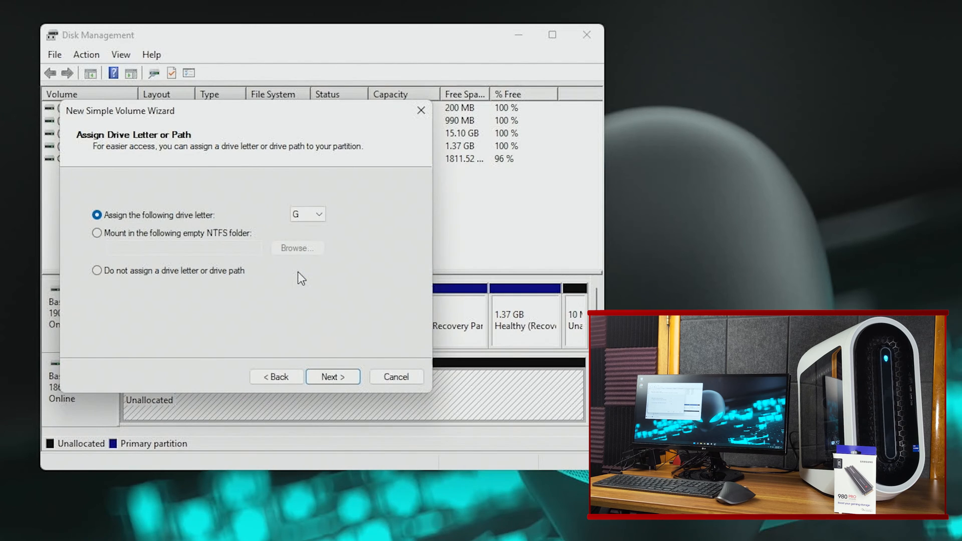
{"action": "left_click", "coordinate": [333, 376]}
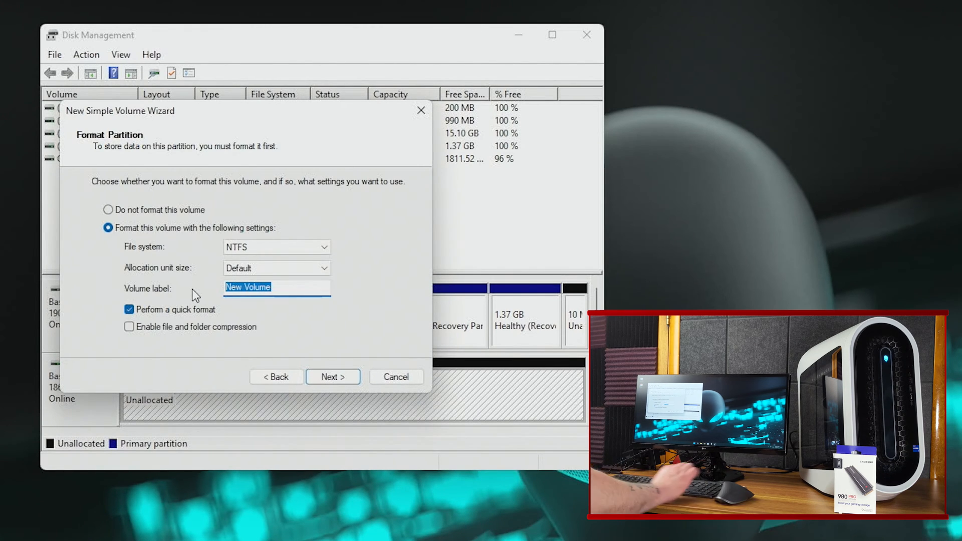
{"action": "left_click", "coordinate": [333, 377]}
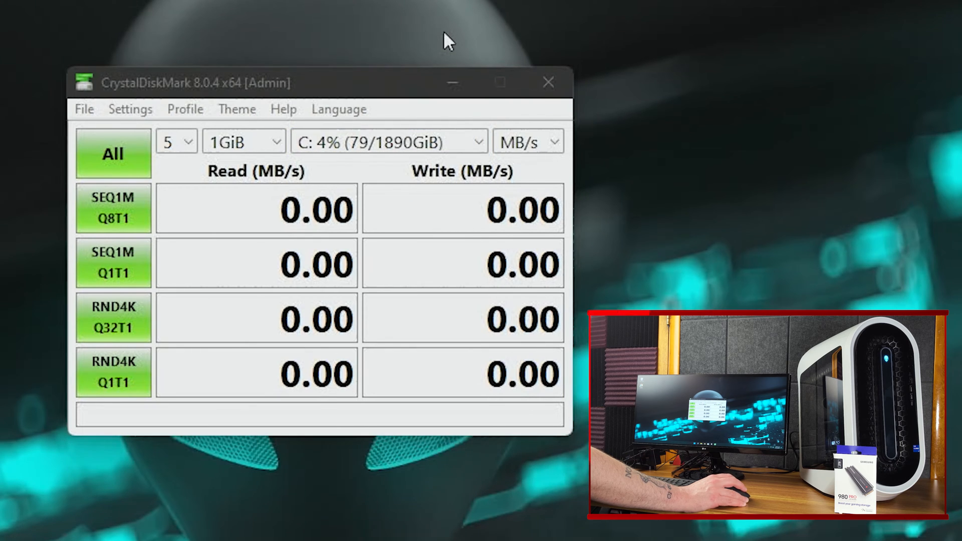
Step: Run all CrystalDiskMark tests on C:, reaching 7133.70 MB/s sequential read
{"action": "left_click", "coordinate": [113, 153]}
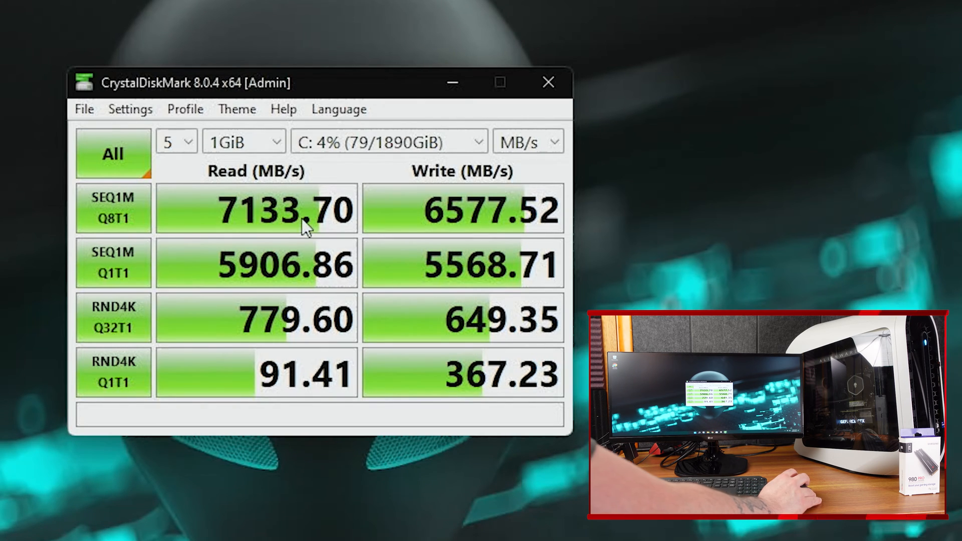
{"action": "mouse_move", "coordinate": [195, 326]}
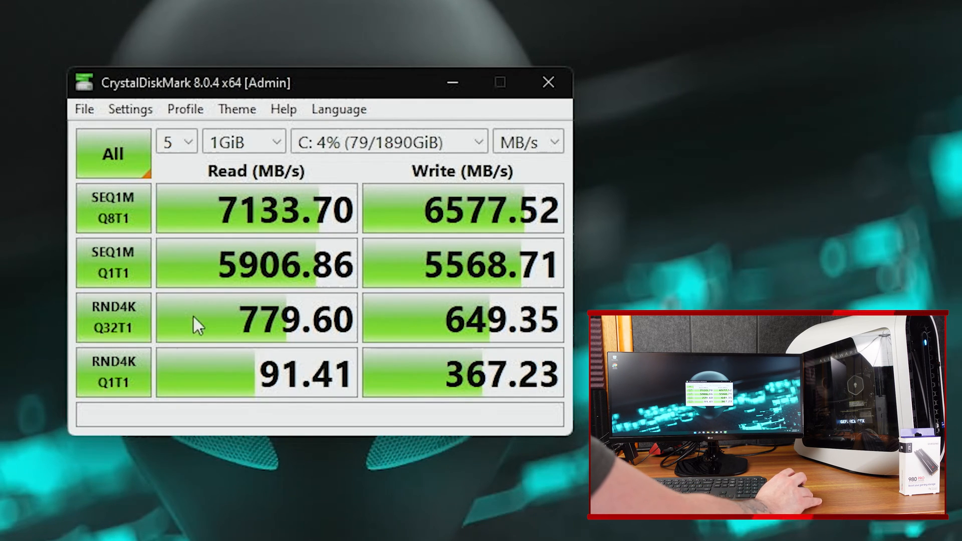
{"action": "mouse_move", "coordinate": [463, 150]}
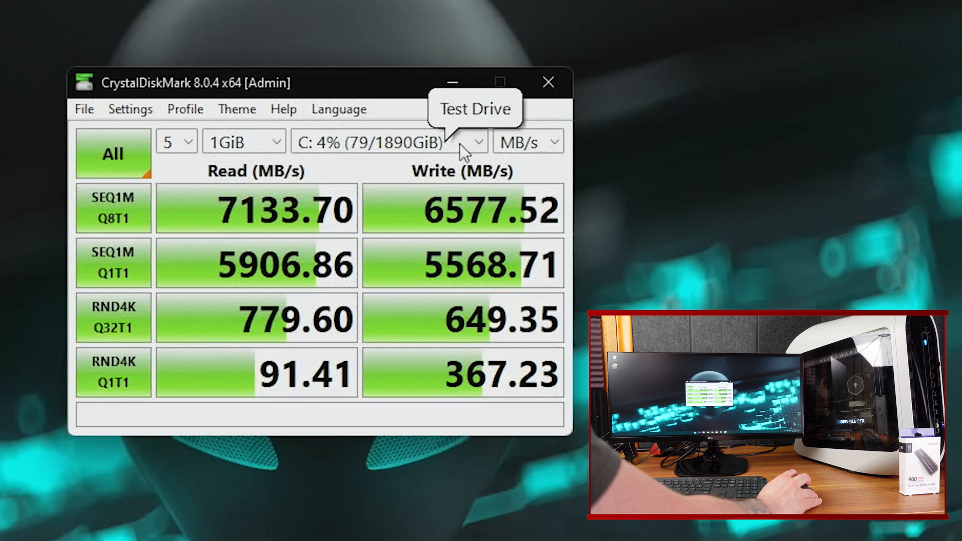
Step: Switch the test drive to G: and run all tests, getting 6996.93 MB/s sequential read
{"action": "left_click", "coordinate": [387, 142]}
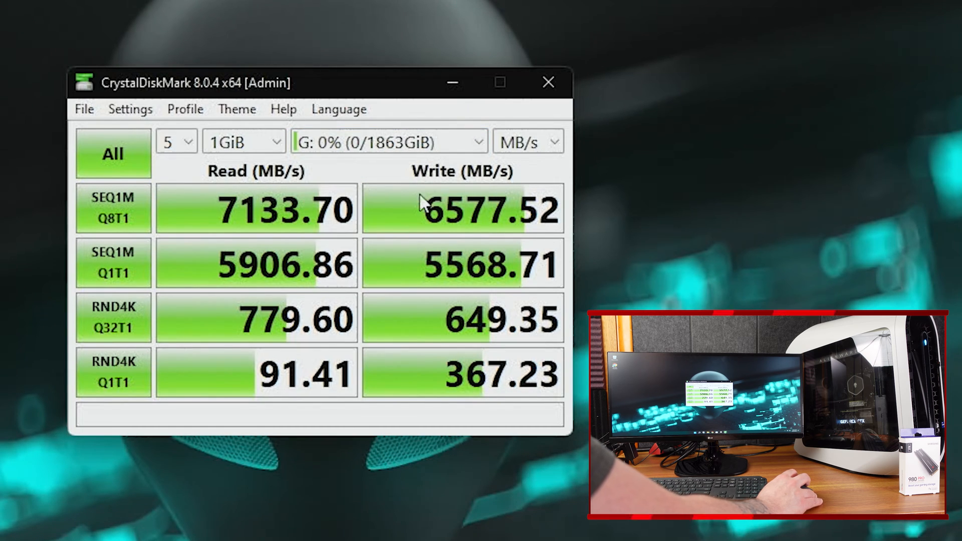
{"action": "mouse_move", "coordinate": [153, 244]}
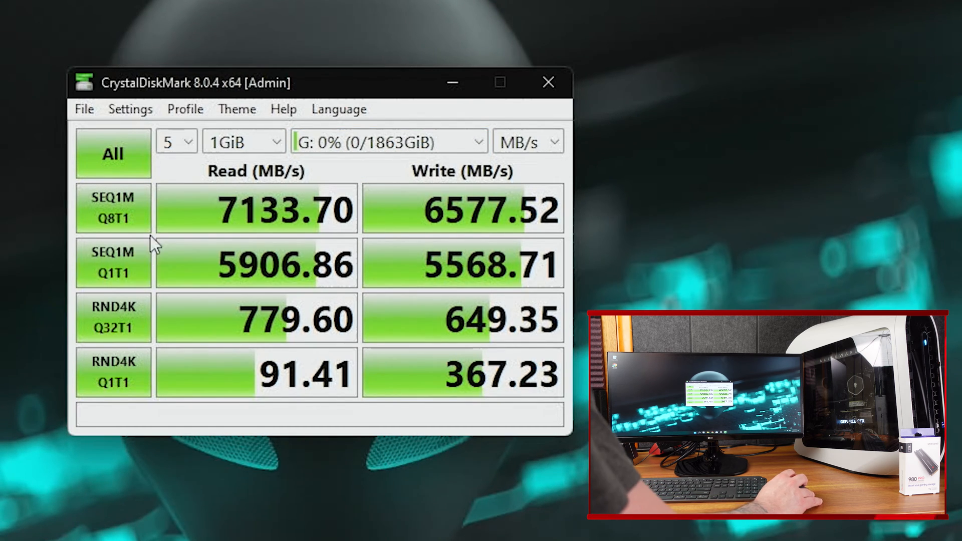
{"action": "left_click", "coordinate": [113, 154]}
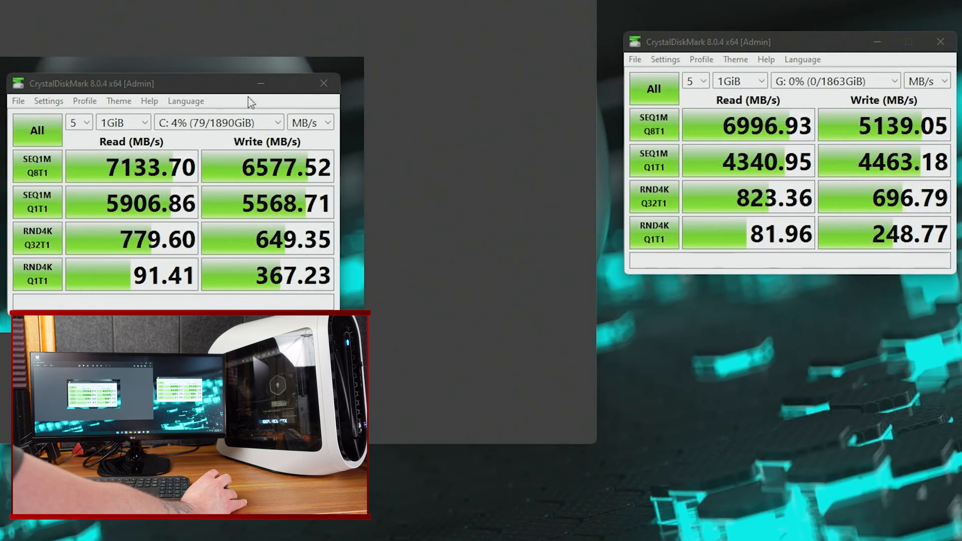
{"action": "mouse_move", "coordinate": [292, 181]}
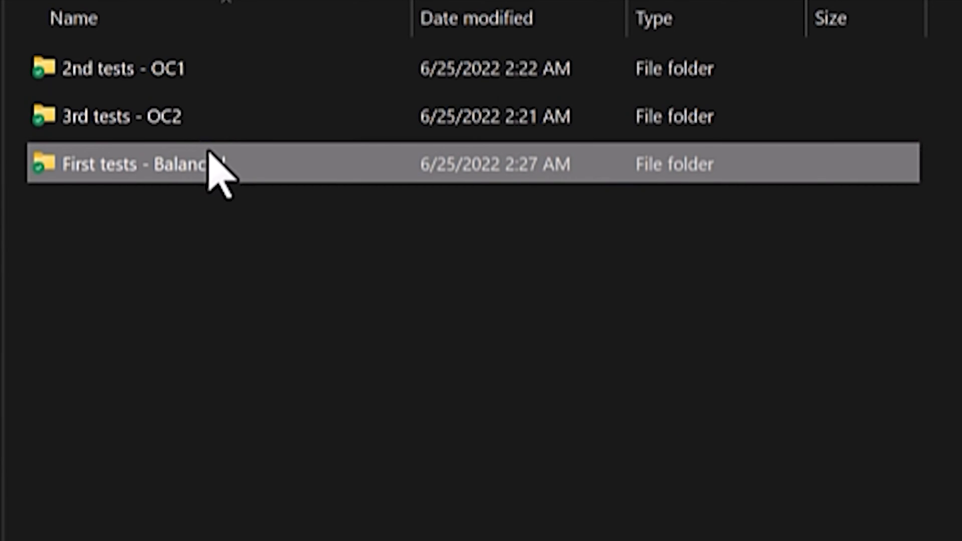
Step: View the First tests - Balanced C: drive screenshot, then return to Alienware R13 Benchmarks
{"action": "double_click", "coordinate": [138, 164]}
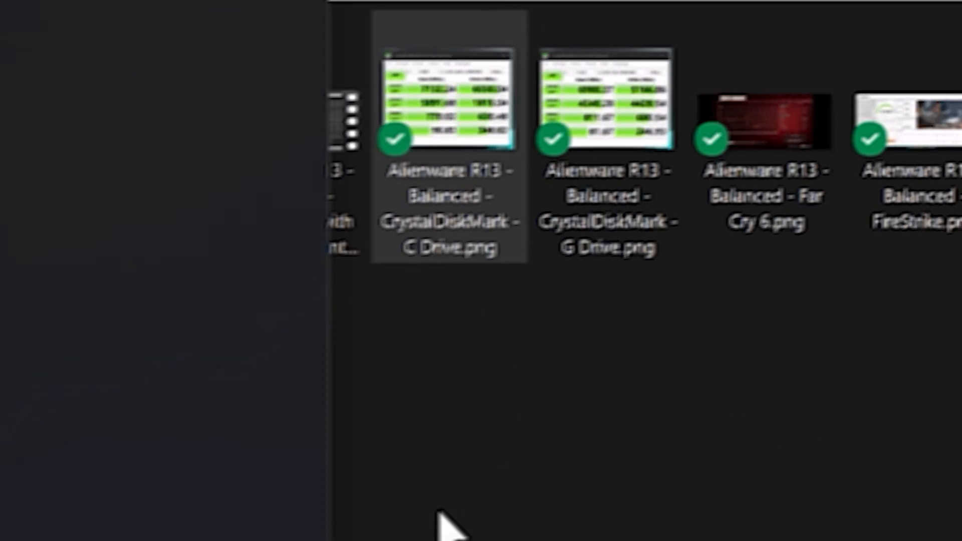
{"action": "double_click", "coordinate": [450, 98]}
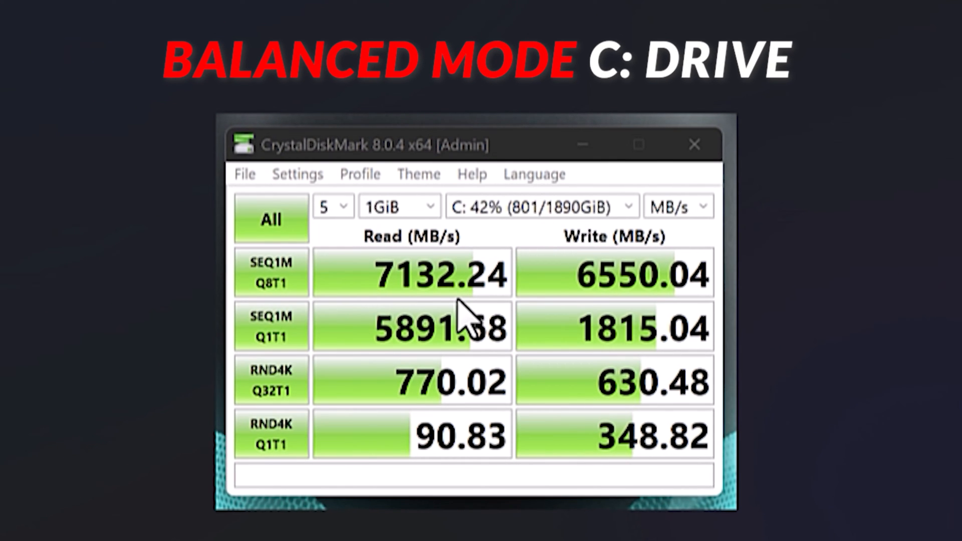
{"action": "mouse_move", "coordinate": [948, 328]}
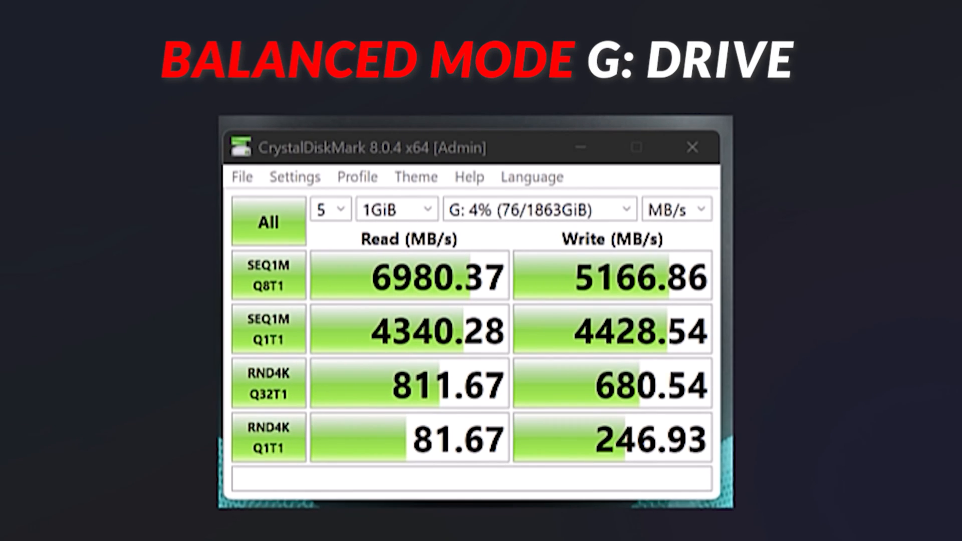
{"action": "mouse_move", "coordinate": [598, 307]}
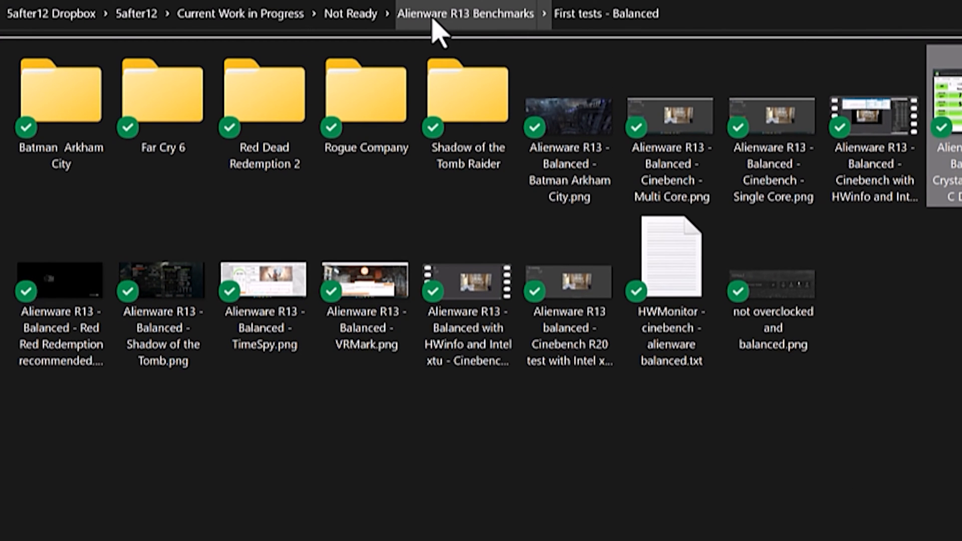
{"action": "left_click", "coordinate": [465, 13]}
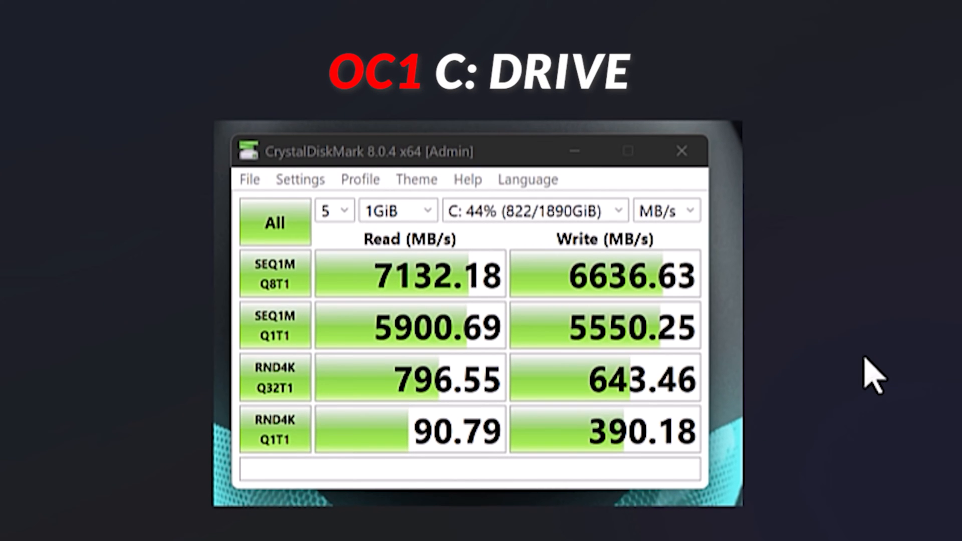
{"action": "mouse_move", "coordinate": [699, 301]}
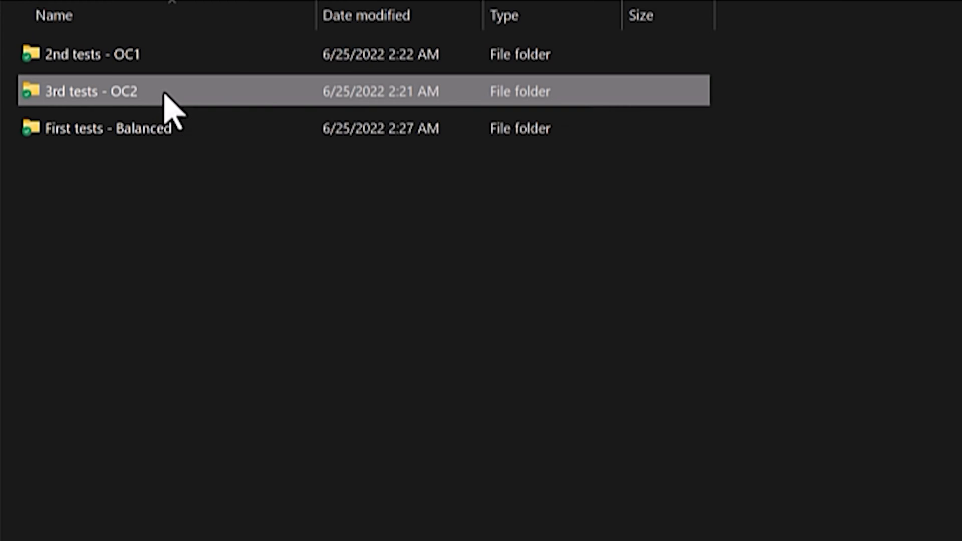
Step: View the 3rd tests - OC2 C: drive screenshot, then return to Alienware R13 Benchmarks
{"action": "double_click", "coordinate": [73, 90]}
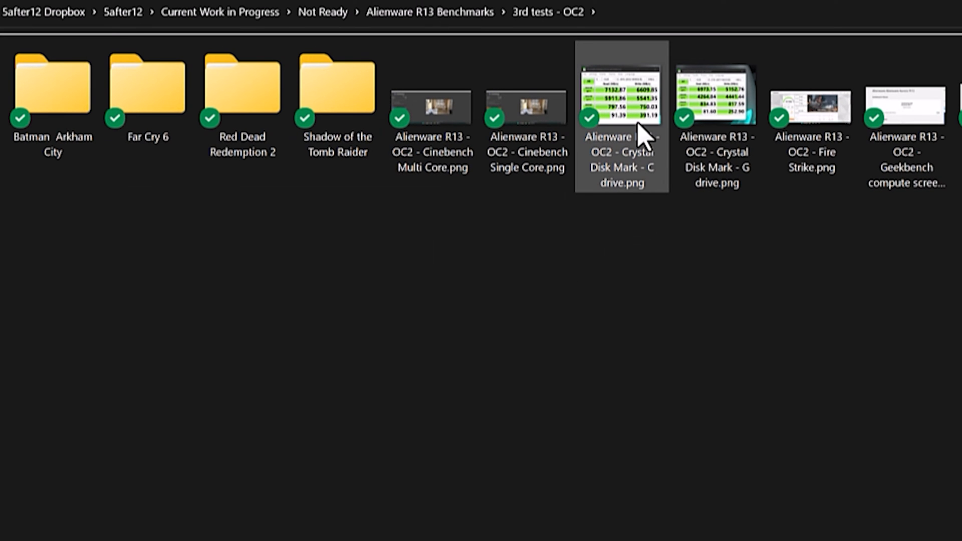
{"action": "double_click", "coordinate": [621, 120]}
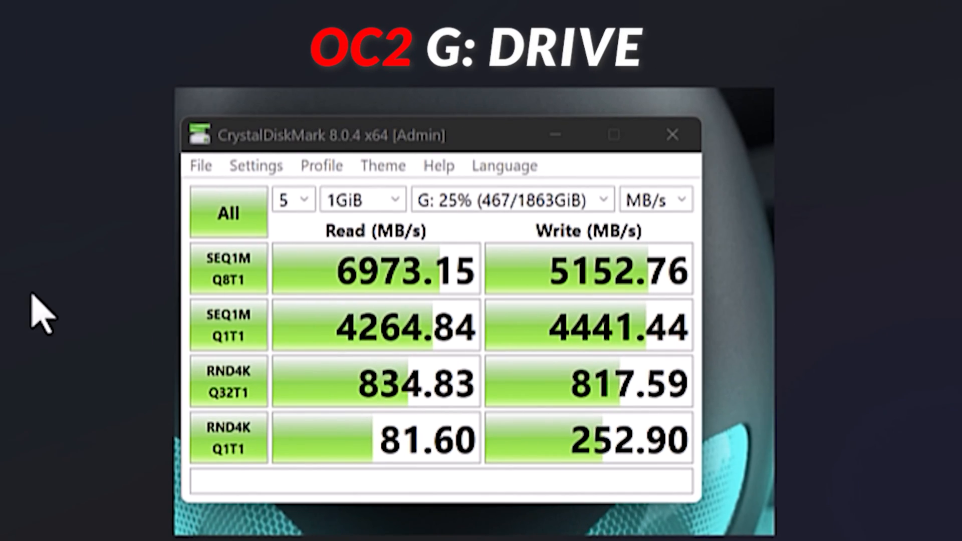
{"action": "mouse_move", "coordinate": [402, 313]}
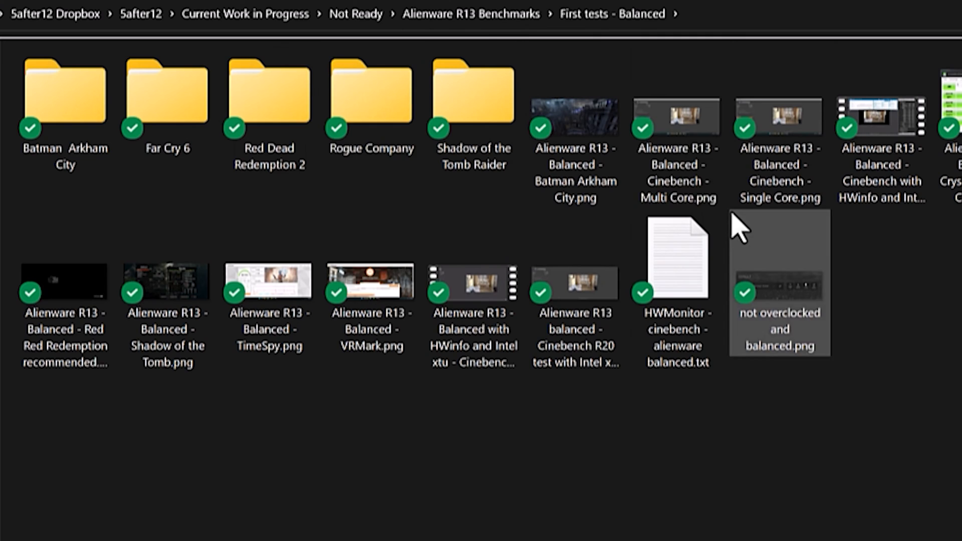
{"action": "left_click", "coordinate": [470, 13]}
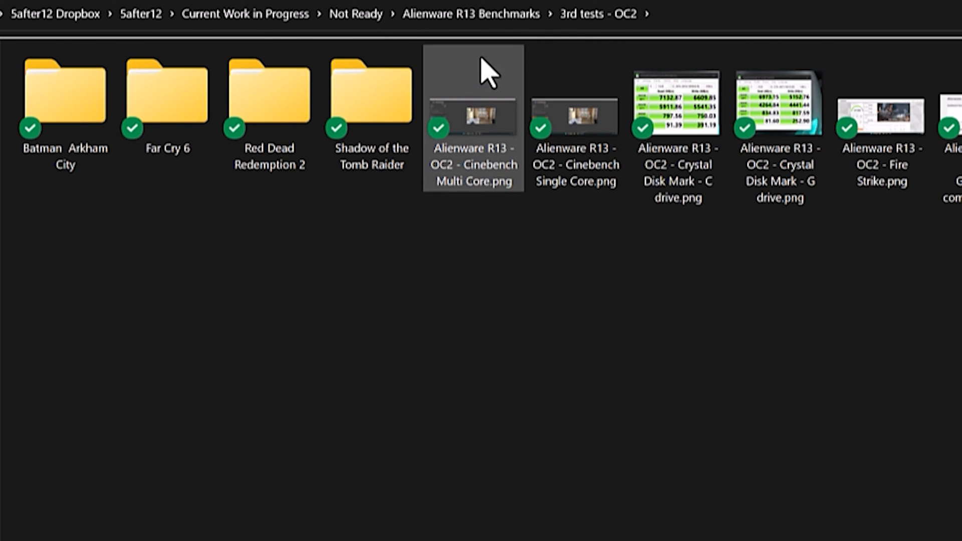
{"action": "left_click", "coordinate": [470, 14]}
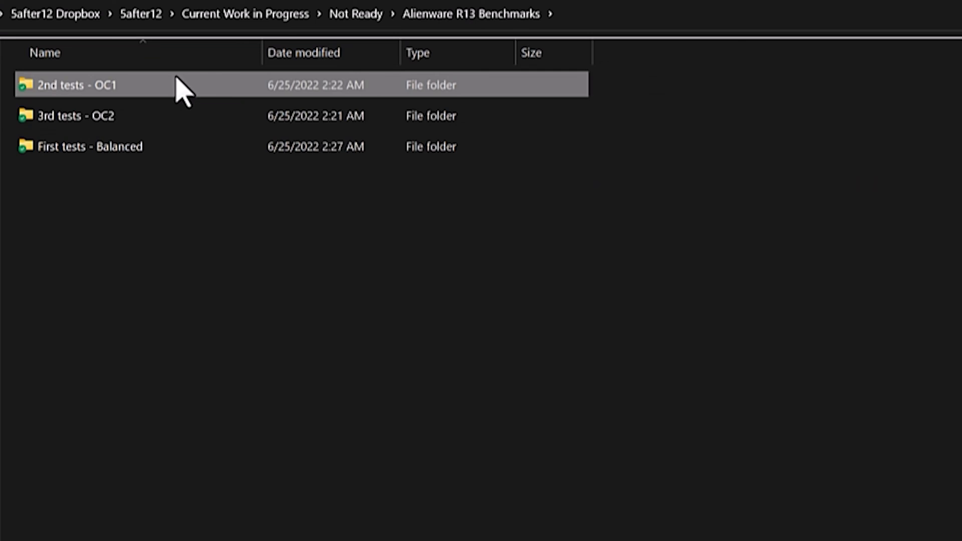
Step: Play the 2nd tests - OC1 C: and G: drive HWiNFO benchmark recordings
{"action": "double_click", "coordinate": [78, 85]}
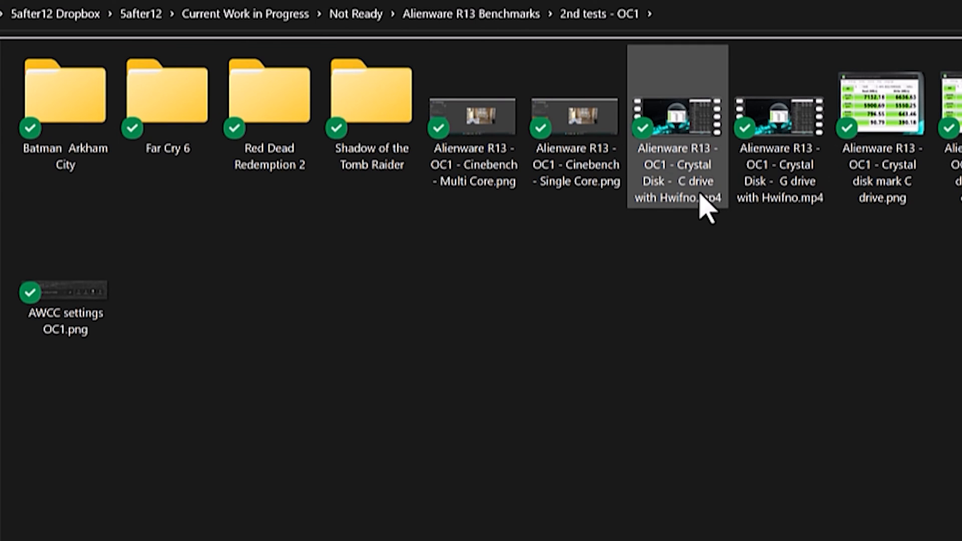
{"action": "double_click", "coordinate": [675, 128]}
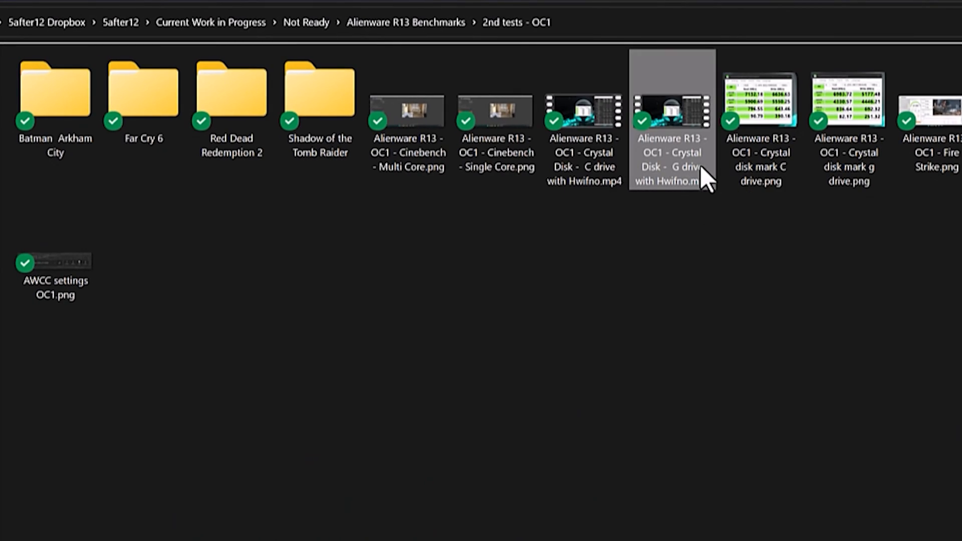
{"action": "double_click", "coordinate": [671, 117]}
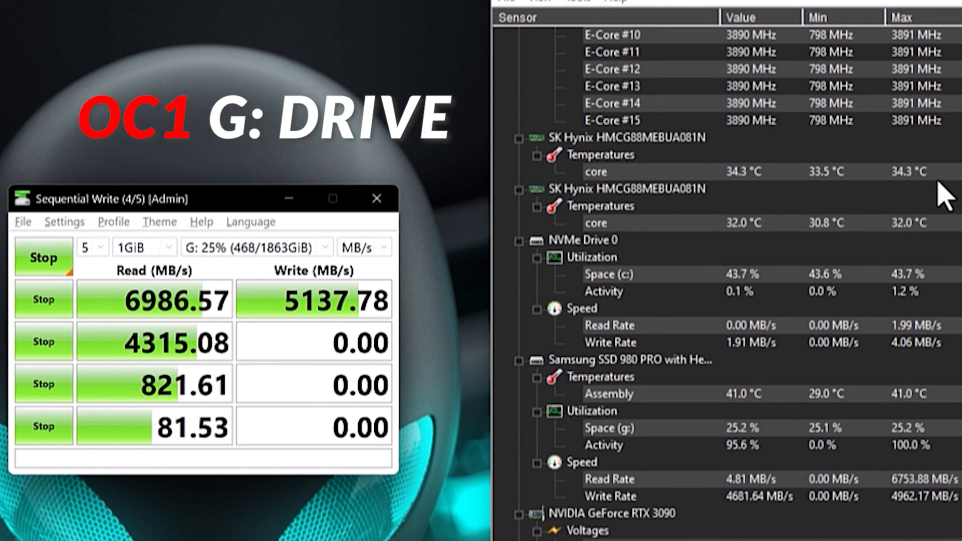
{"action": "mouse_move", "coordinate": [938, 411]}
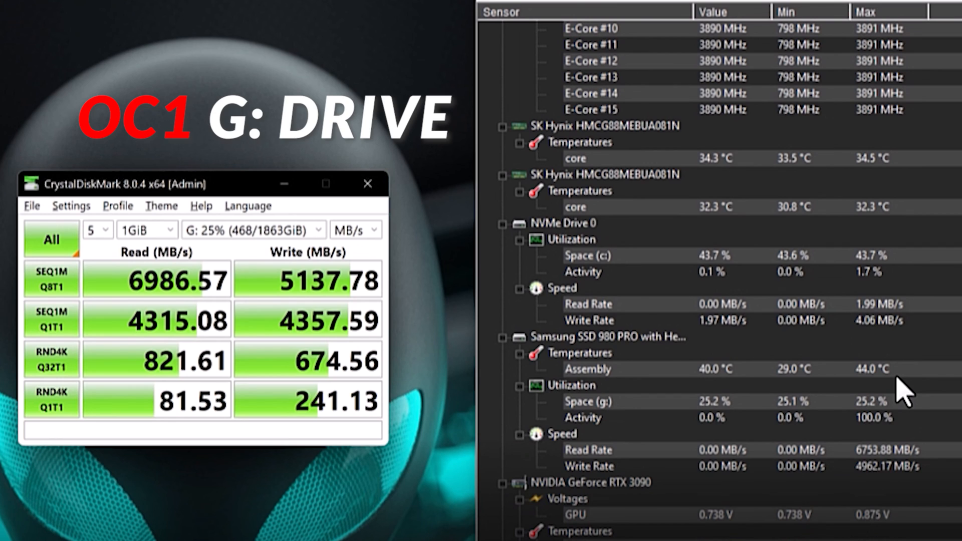
{"action": "mouse_move", "coordinate": [853, 435]}
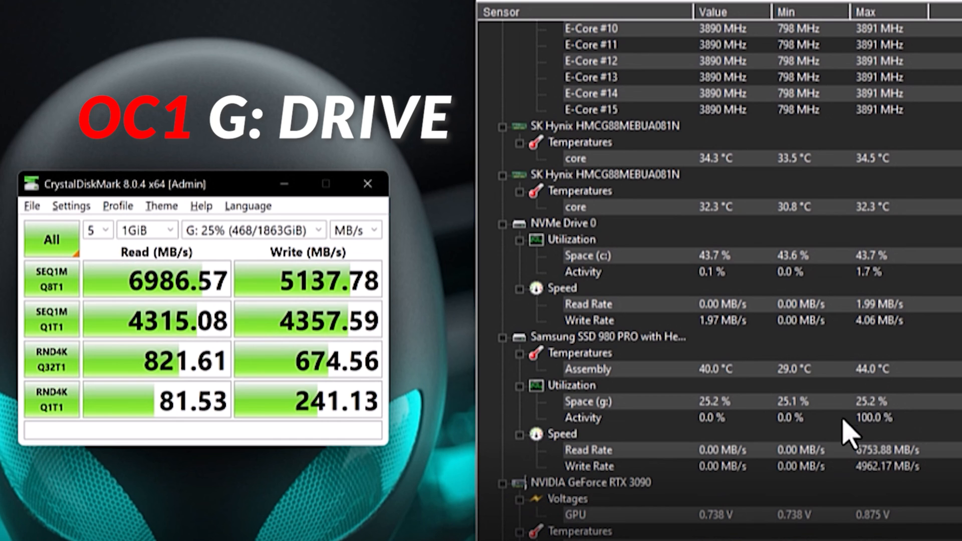
{"action": "mouse_move", "coordinate": [866, 393]}
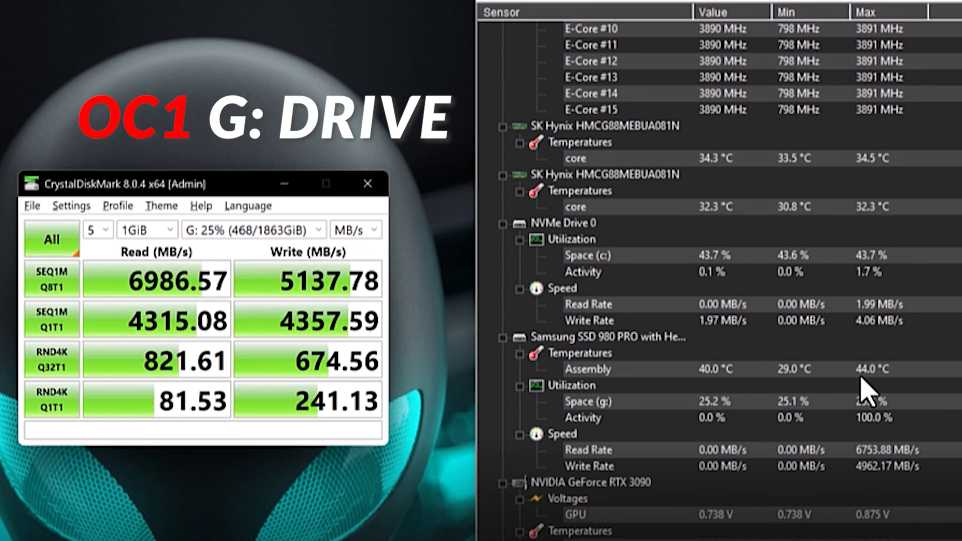